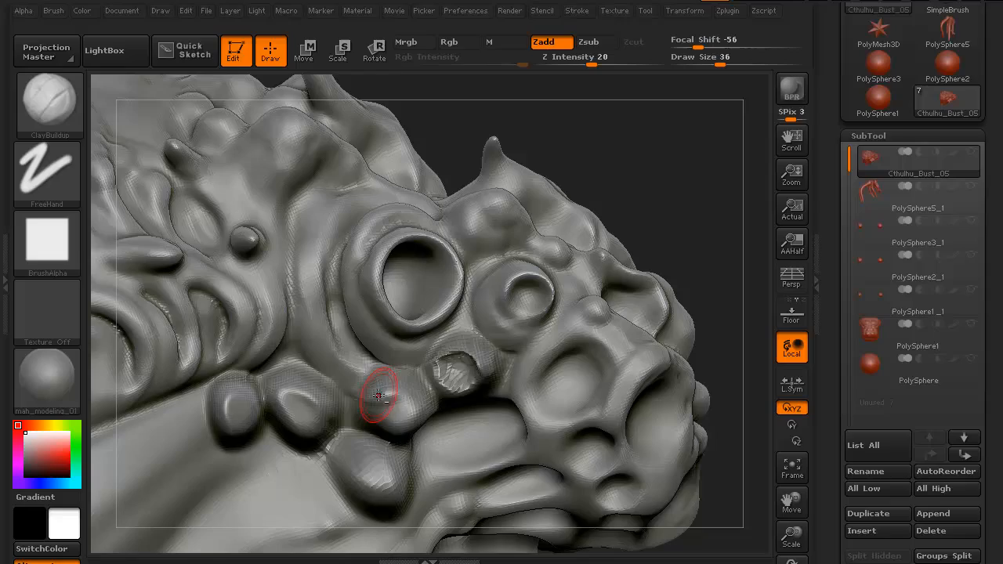
- Sculpt the rims of the small and large round suckers with ClayBuildup strokes
left_click_drag(380, 395, 604, 253)
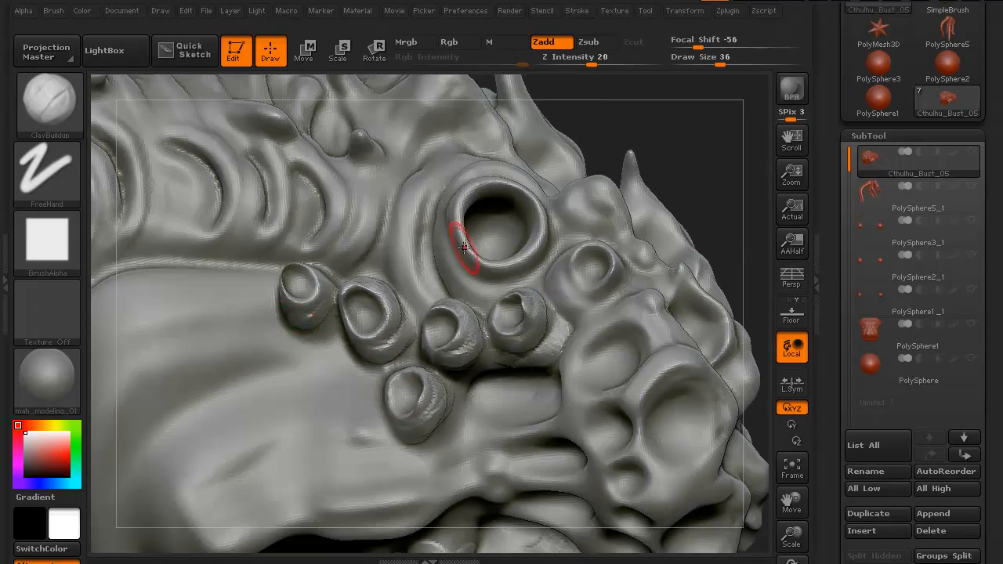
left_click_drag(463, 248, 533, 238)
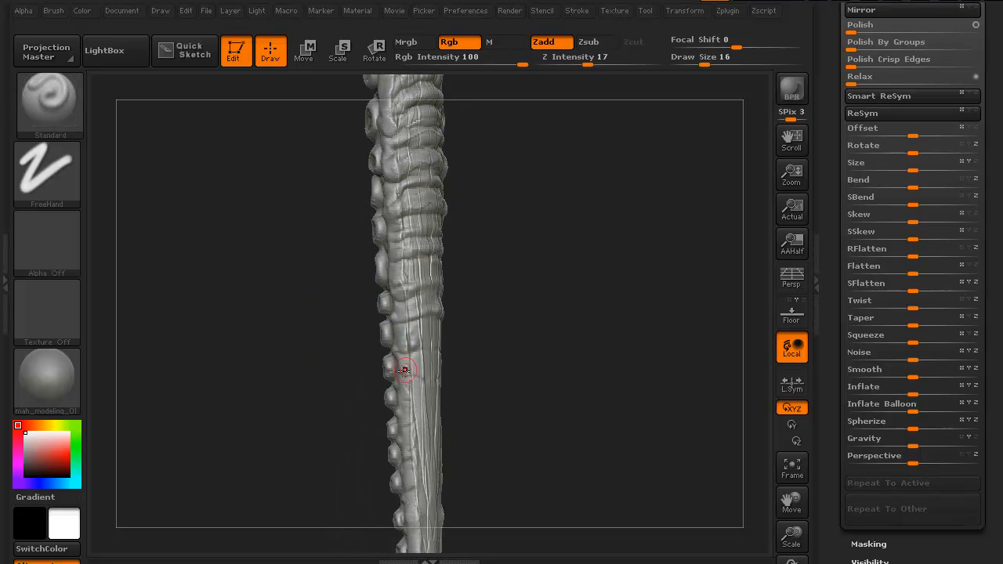
- Turn the view to frame the whole tapered tentacle with its rows of suckers
left_click_drag(405, 369, 320, 406)
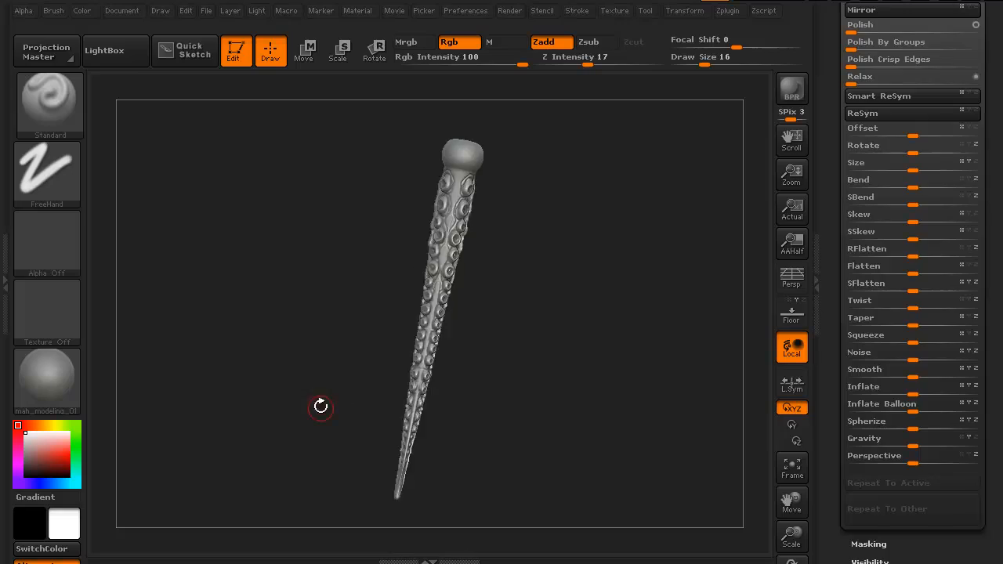